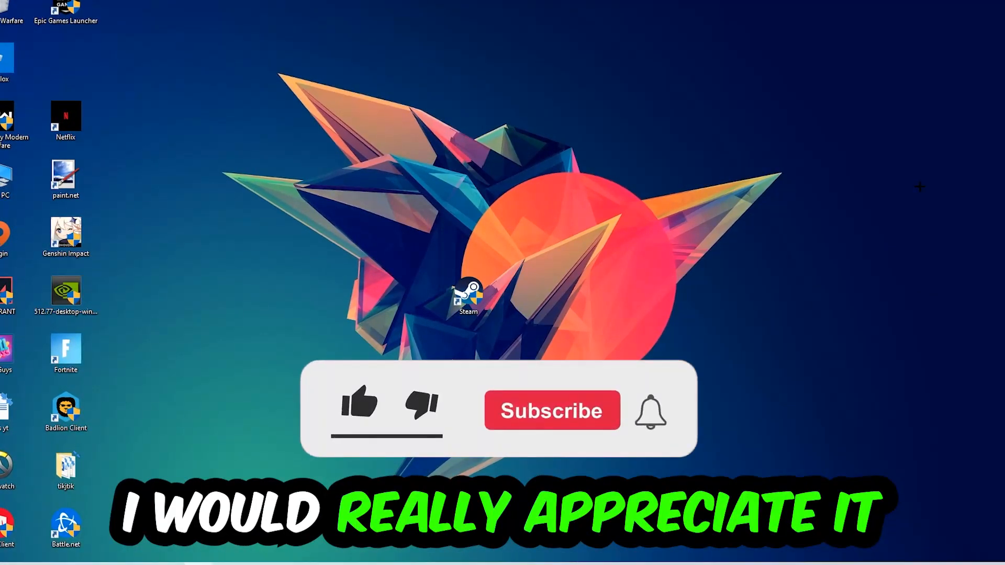
- Change the taskbar input language from ENG to German (Germany)
click(358, 408)
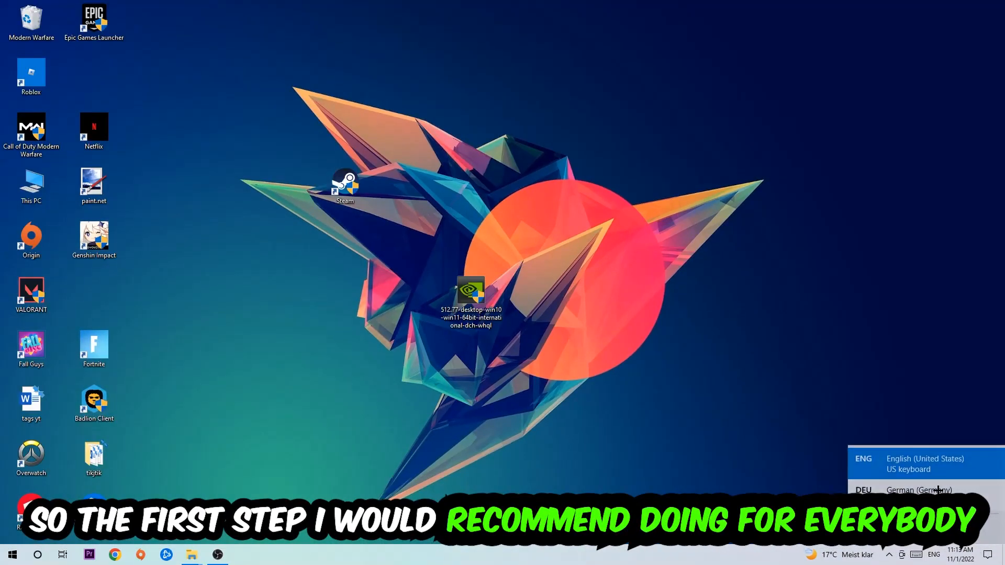
click(919, 490)
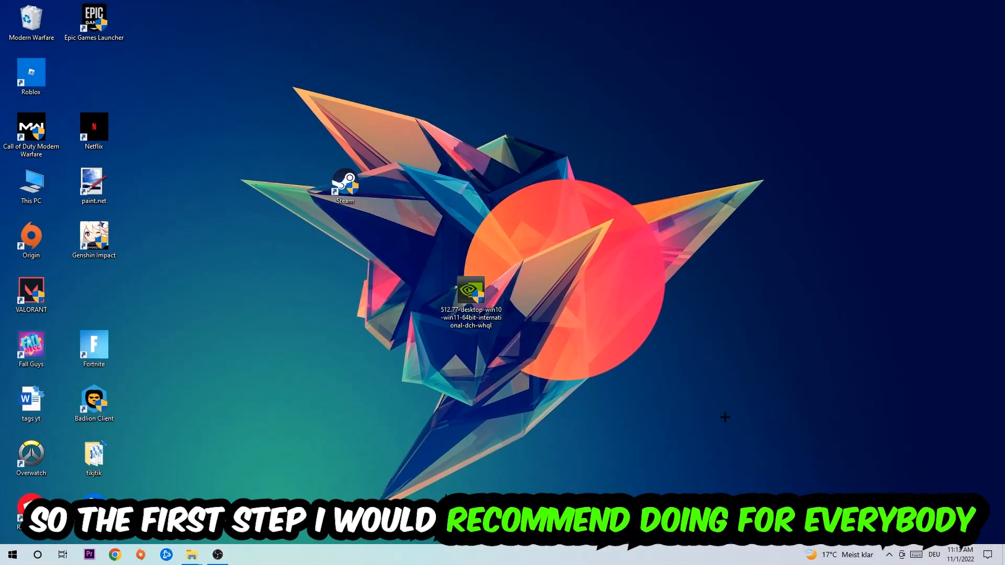
- Run ipconfig /flushdns in a maximized Command Prompt window
key(Win+r)
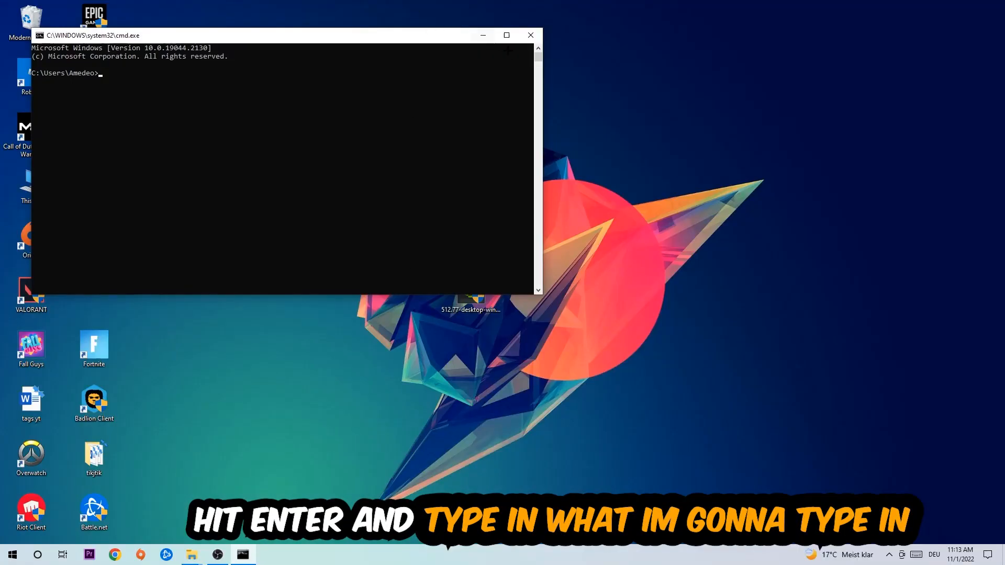
click(506, 35)
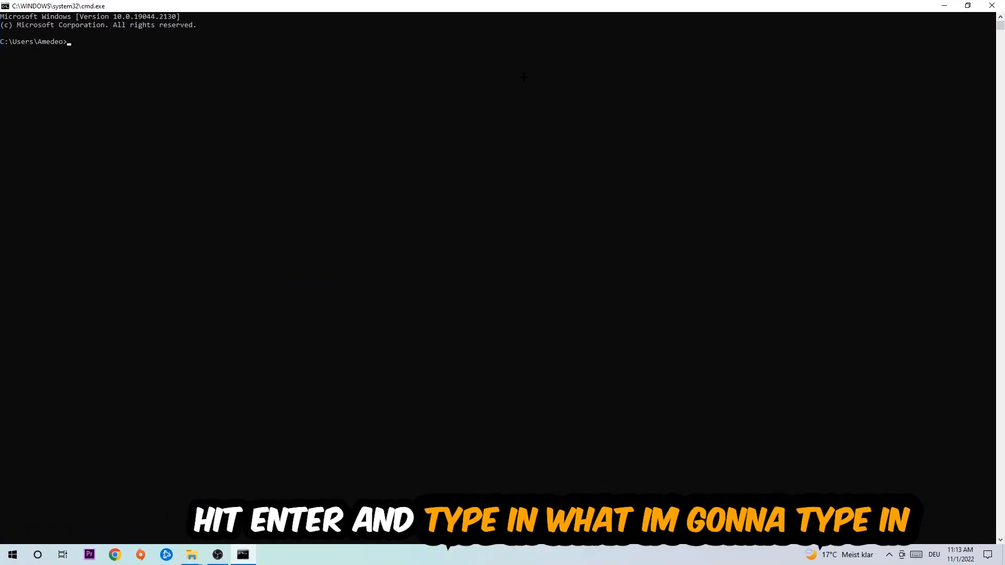
text(ip)
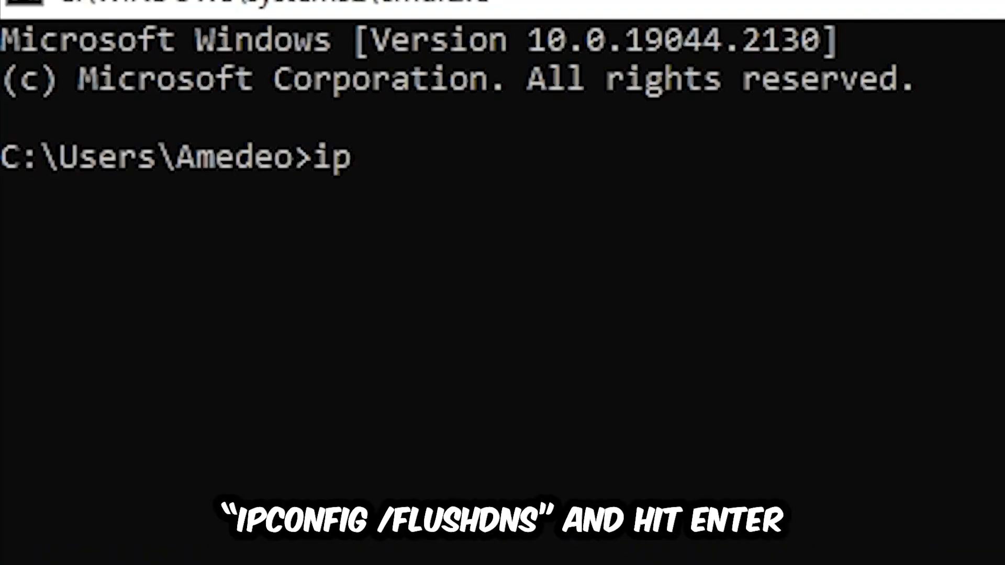
text(config)
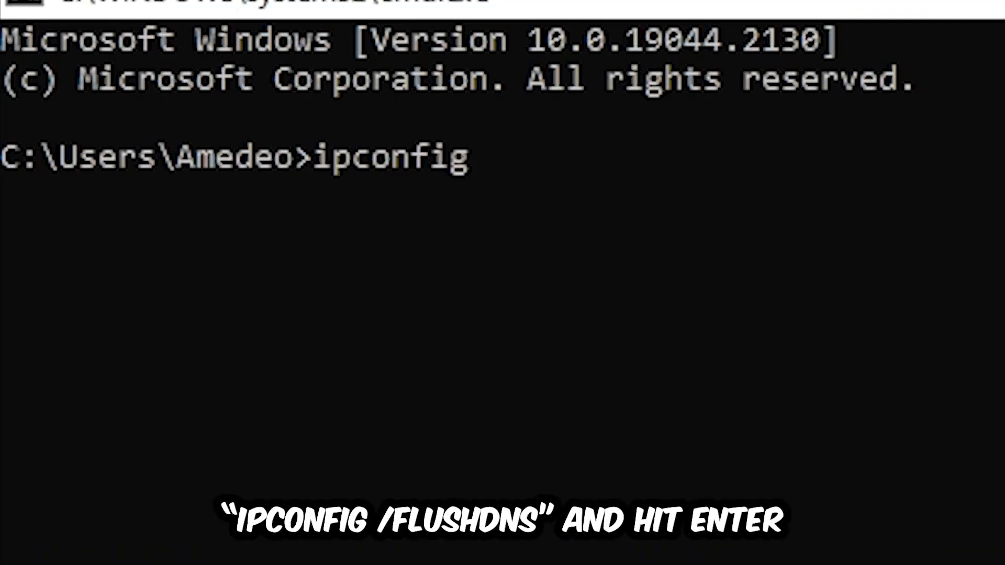
text(/fl)
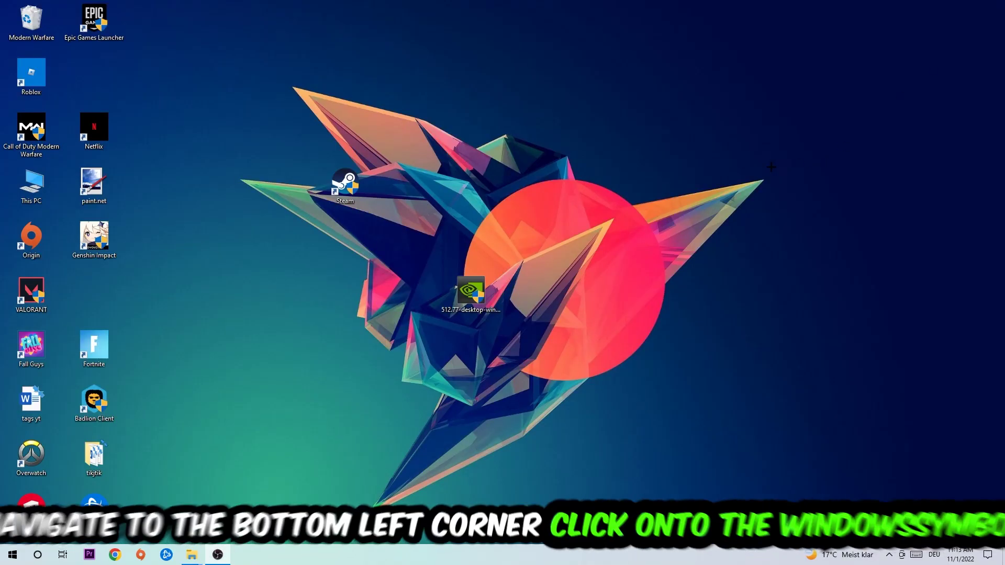
- Go to Settings > Network & Internet status and launch Network and Sharing Center
click(11, 554)
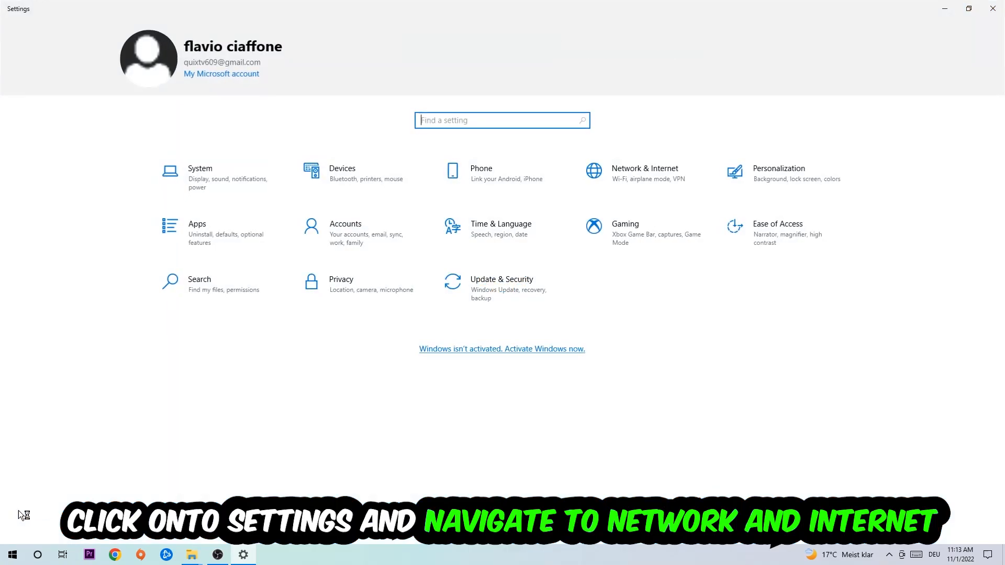
click(645, 171)
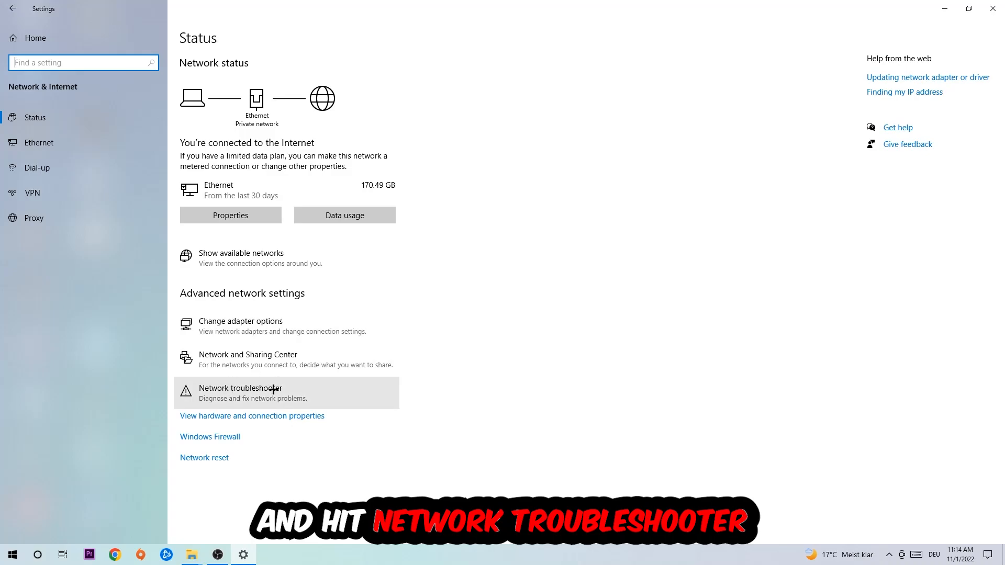
mouse_move(277, 395)
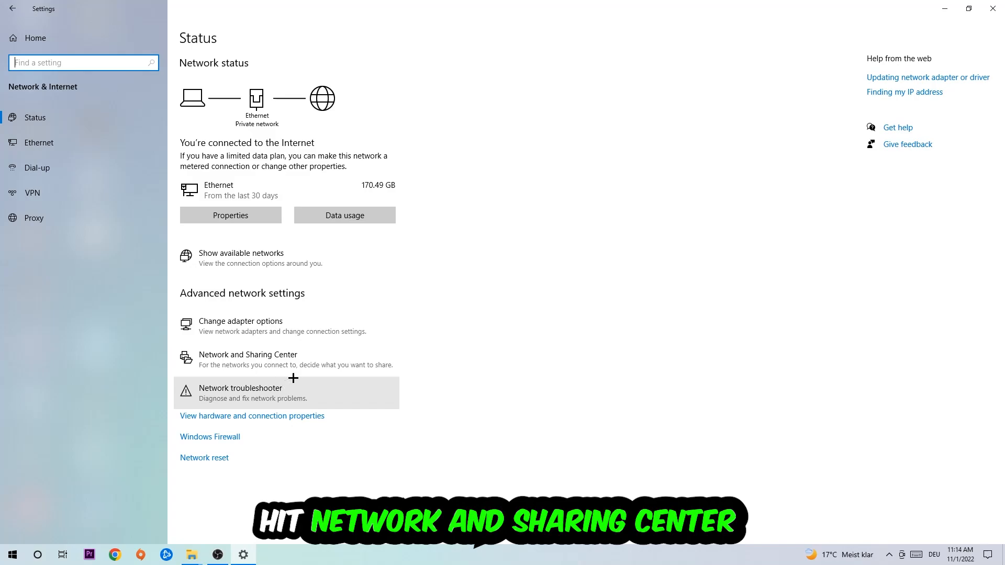
click(248, 355)
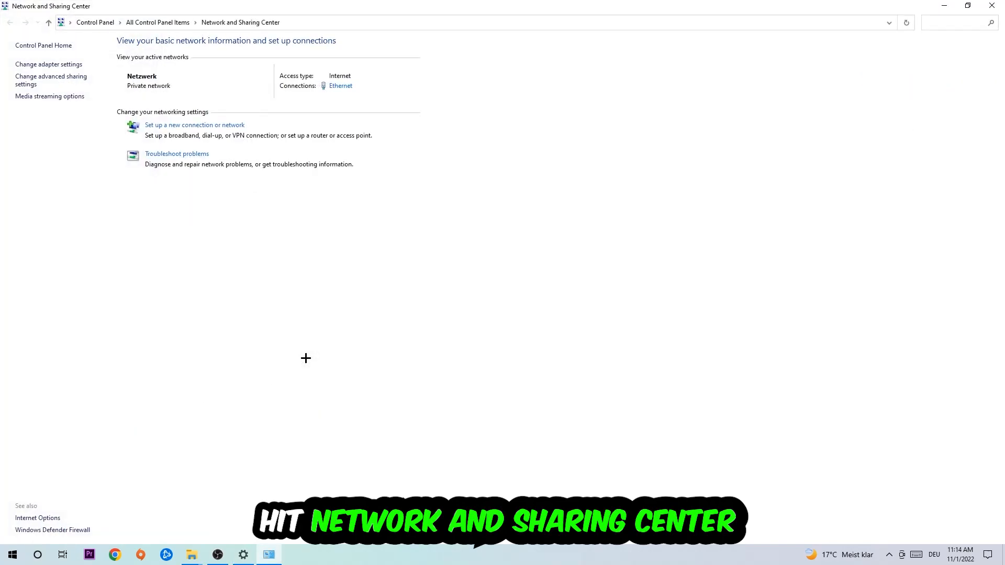
mouse_move(292, 360)
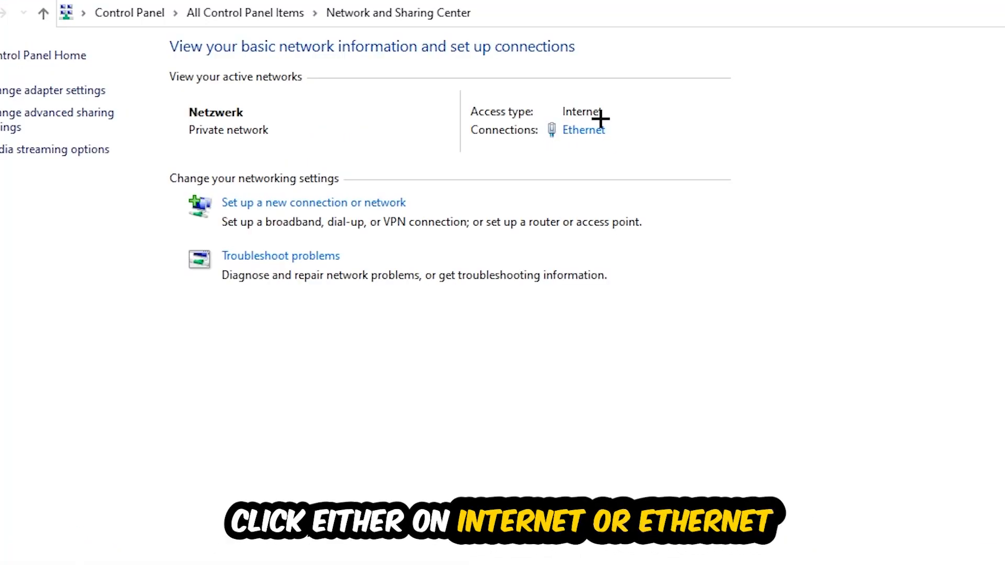
mouse_move(584, 131)
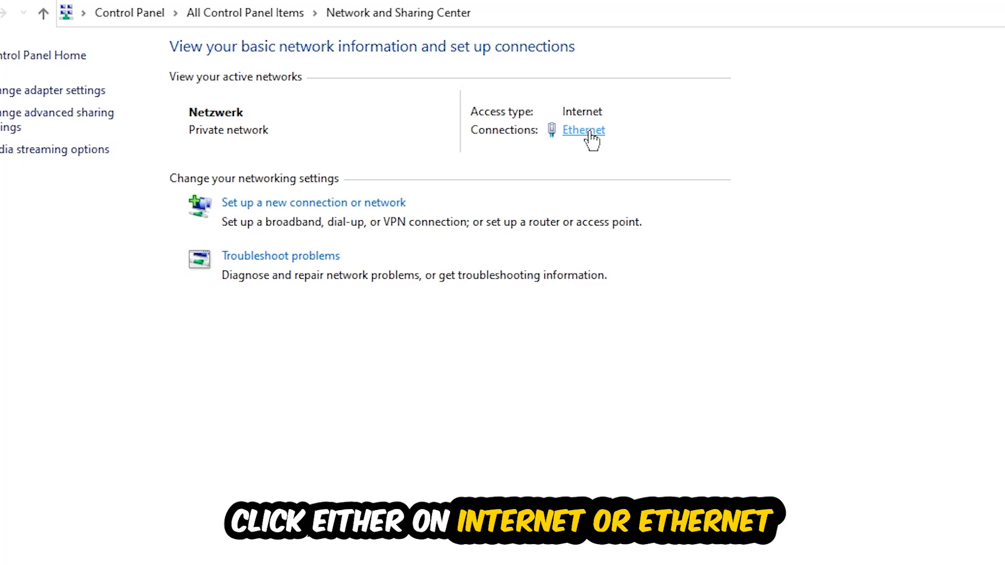
- Open the Ethernet Status dialog from the Connections link
click(583, 130)
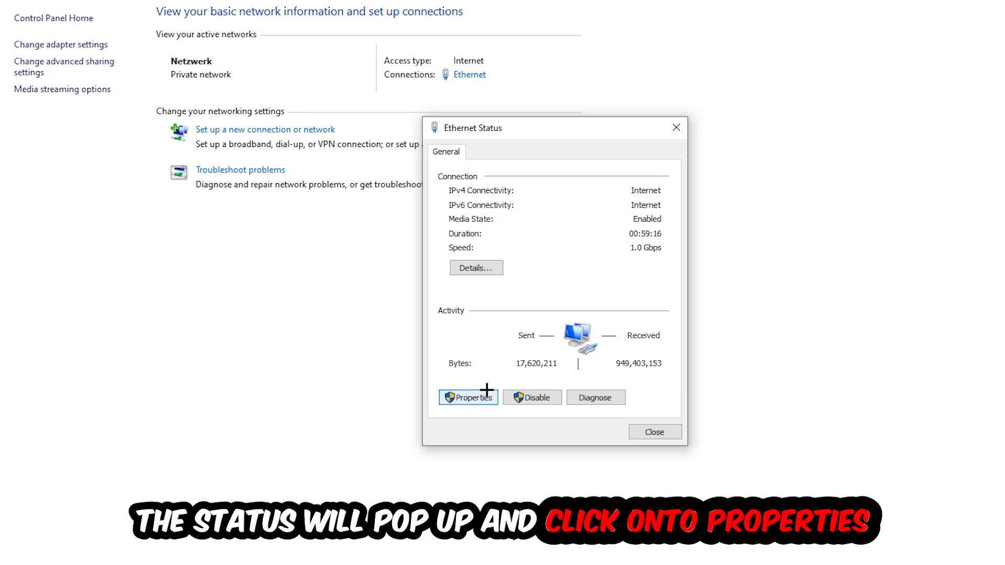
- Set Ethernet IPv4 properties to 'Use the following DNS server addresses' and select Preferred DNS server
click(468, 398)
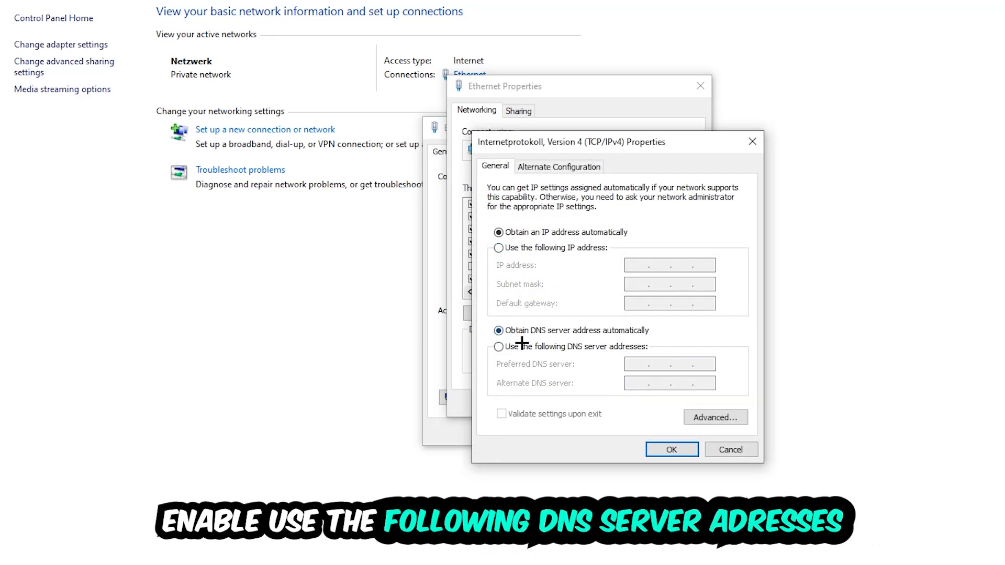
click(498, 346)
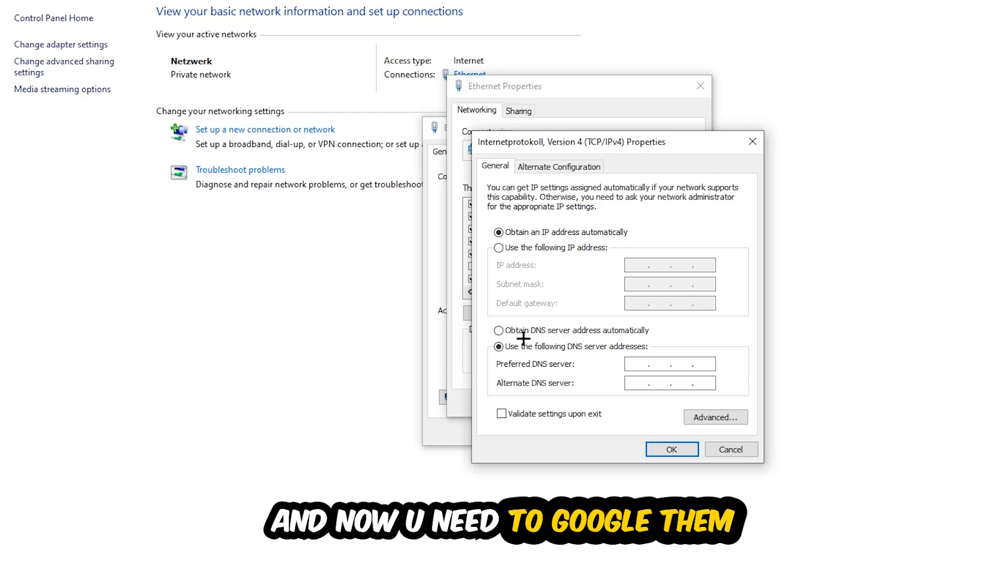
click(651, 364)
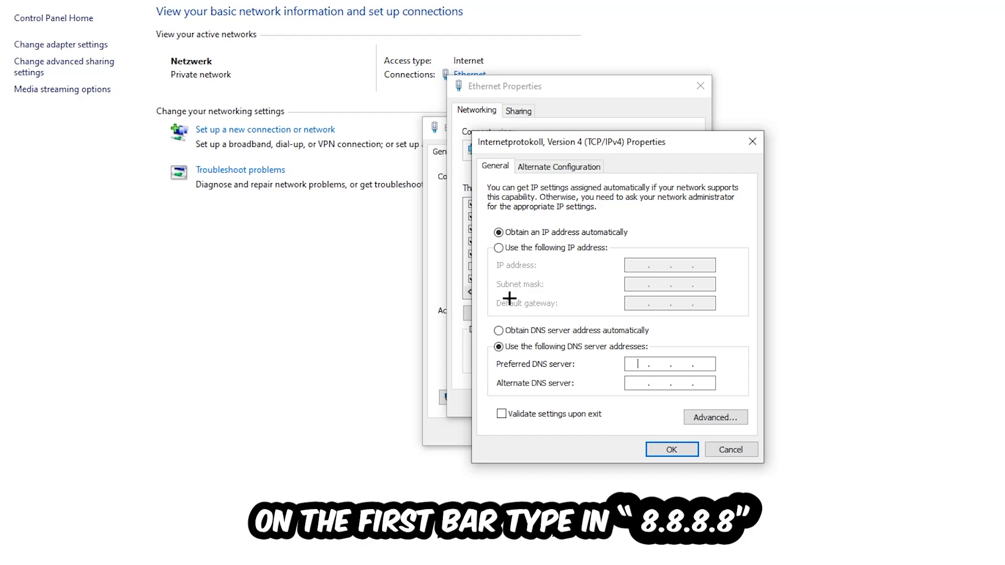
click(640, 364)
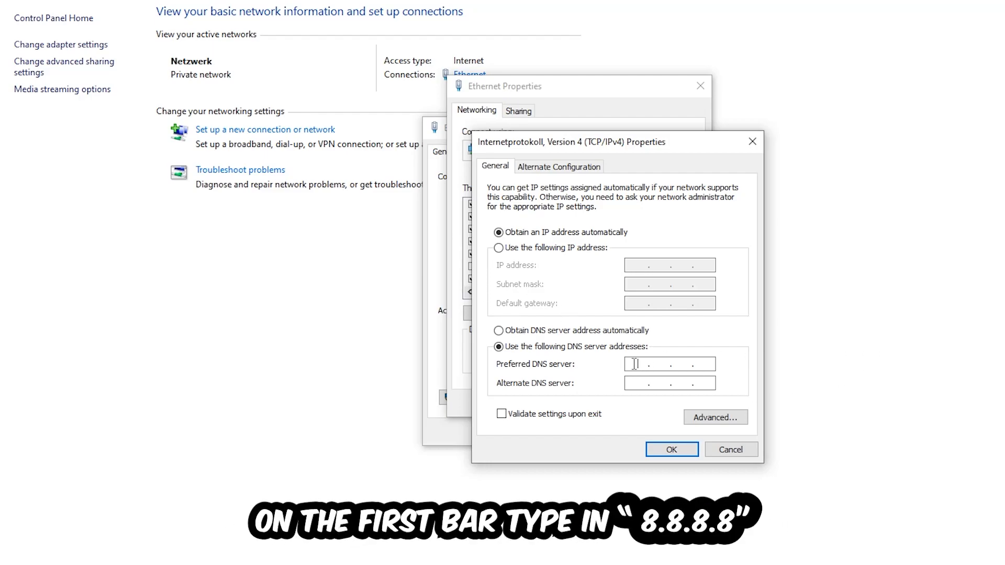